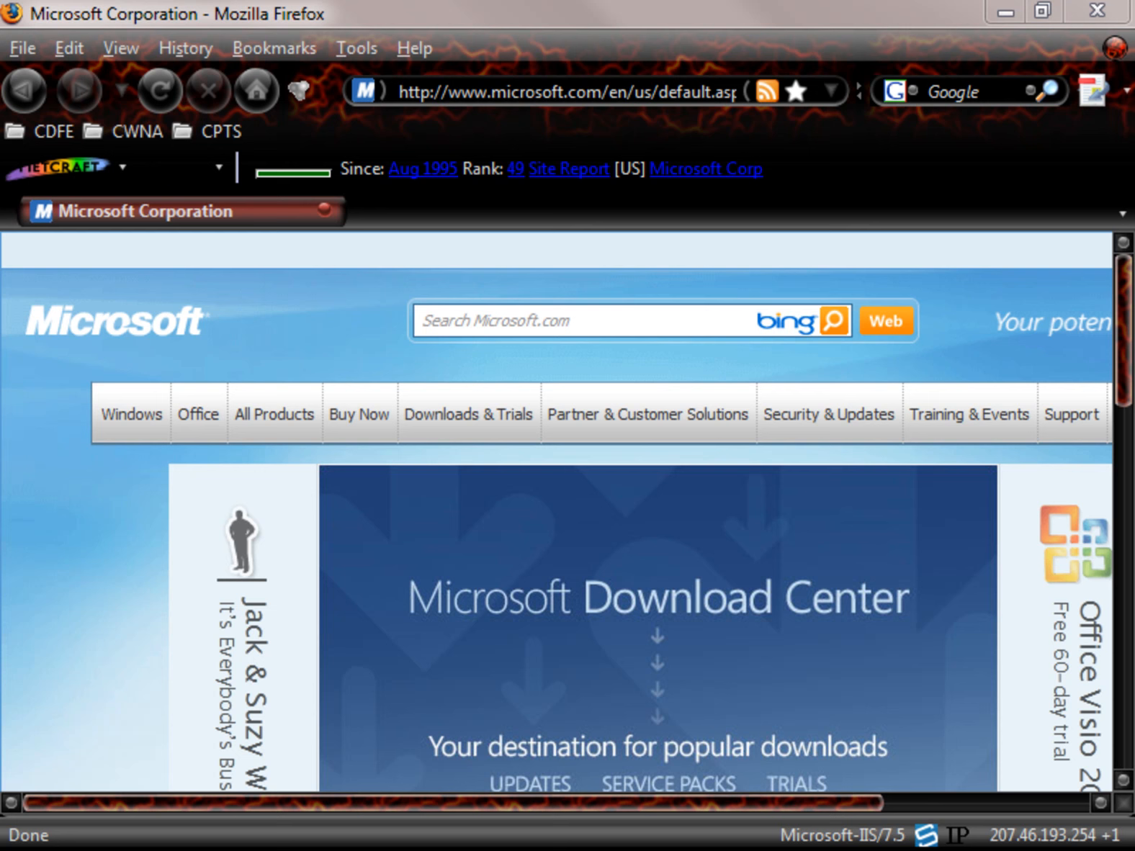
mouse_move(354, 48)
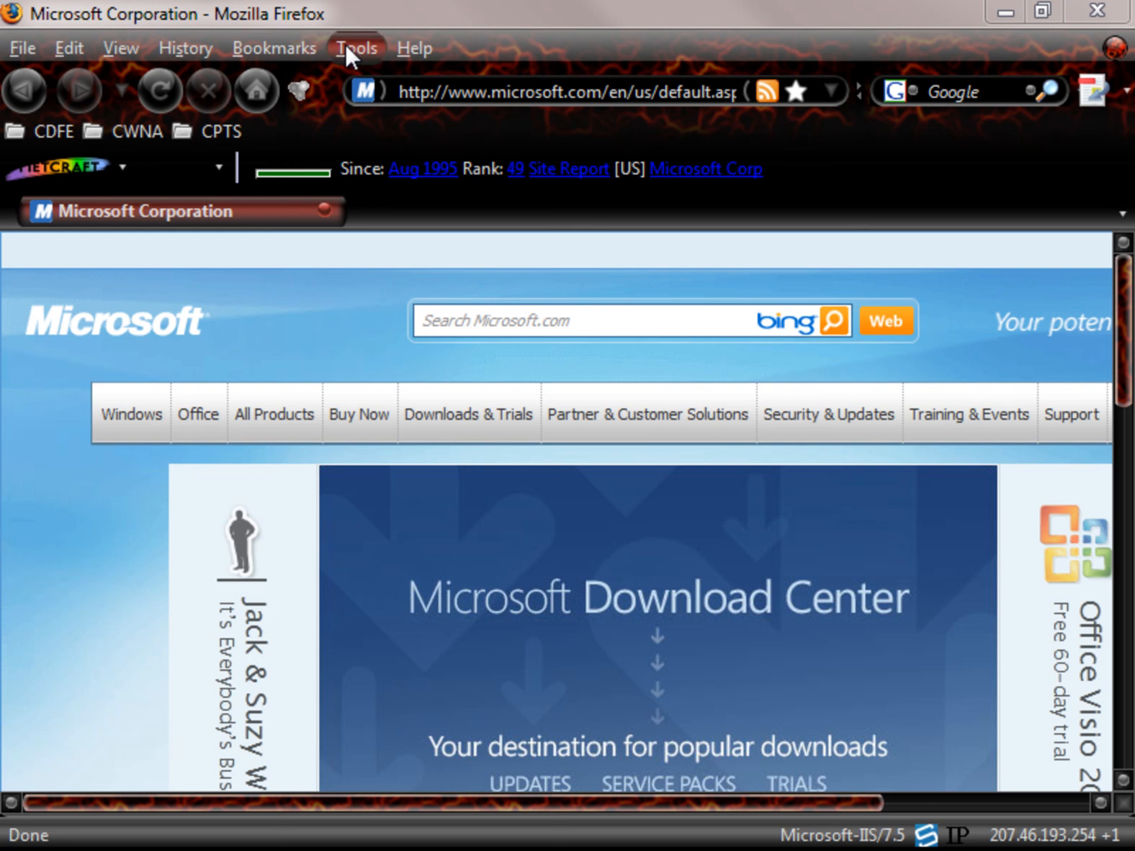
Open the Add-ons manager from the Tools menu to list installed extensions like Acunetix Web Scanner
left_click(354, 48)
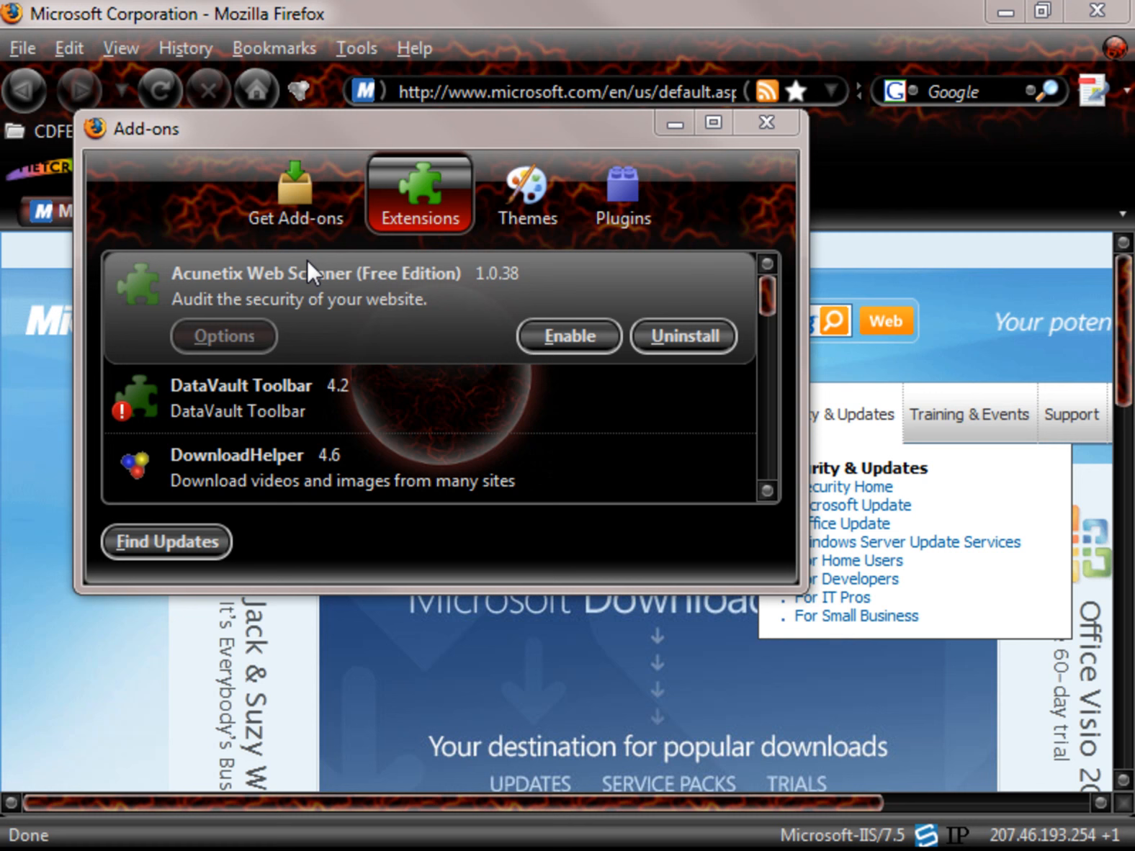
mouse_move(393, 307)
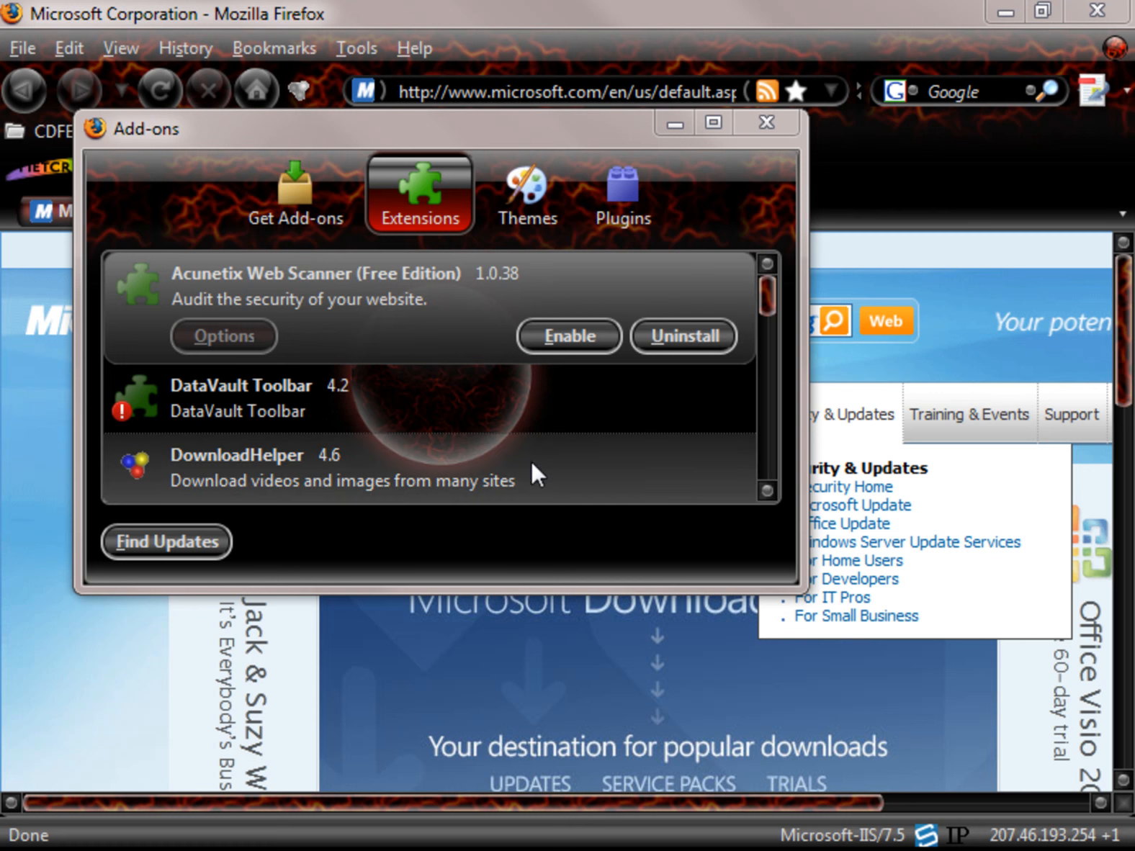
scroll("down", 3)
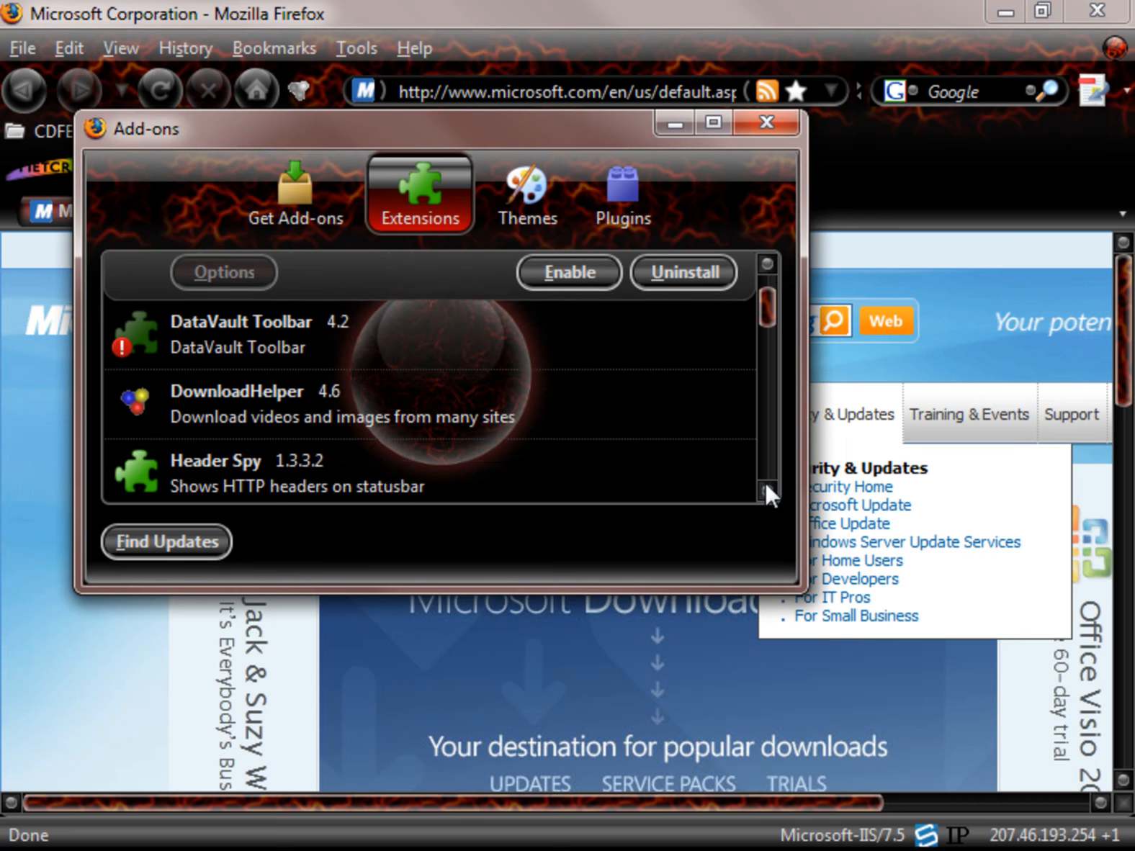
scroll("down", 3)
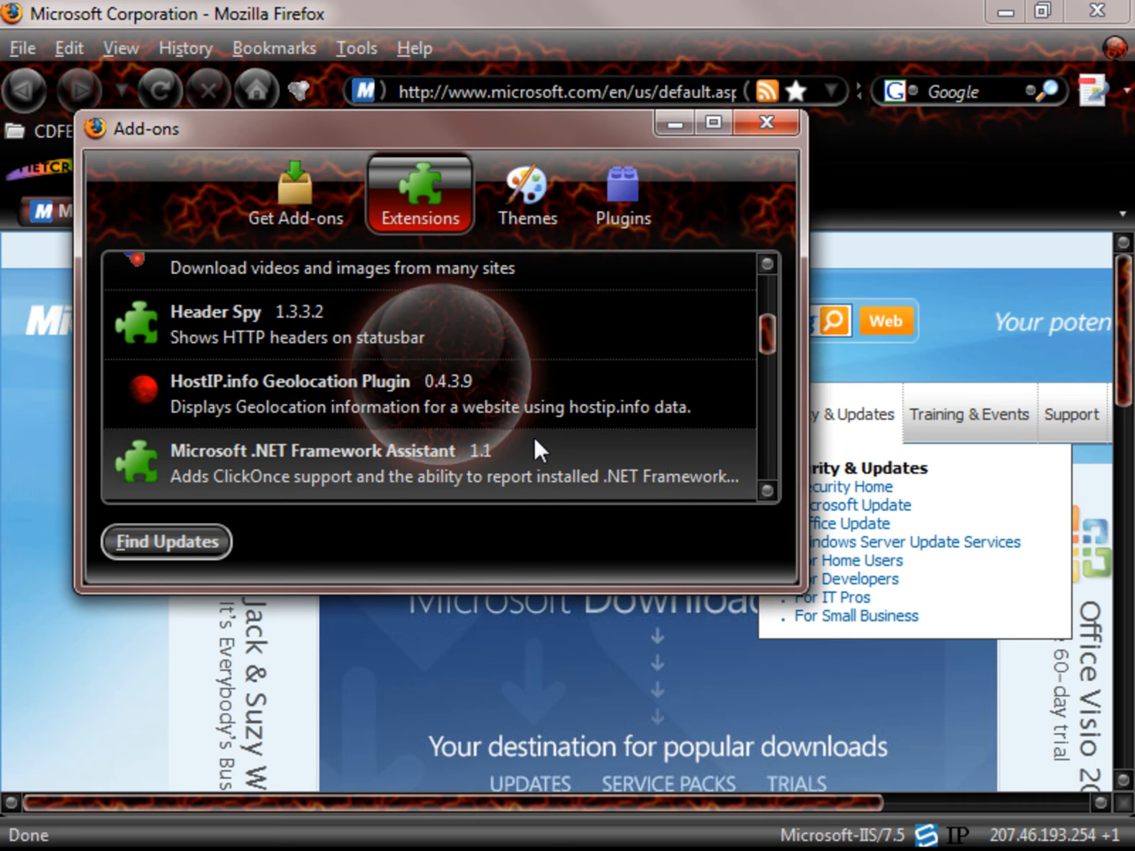
mouse_move(738, 511)
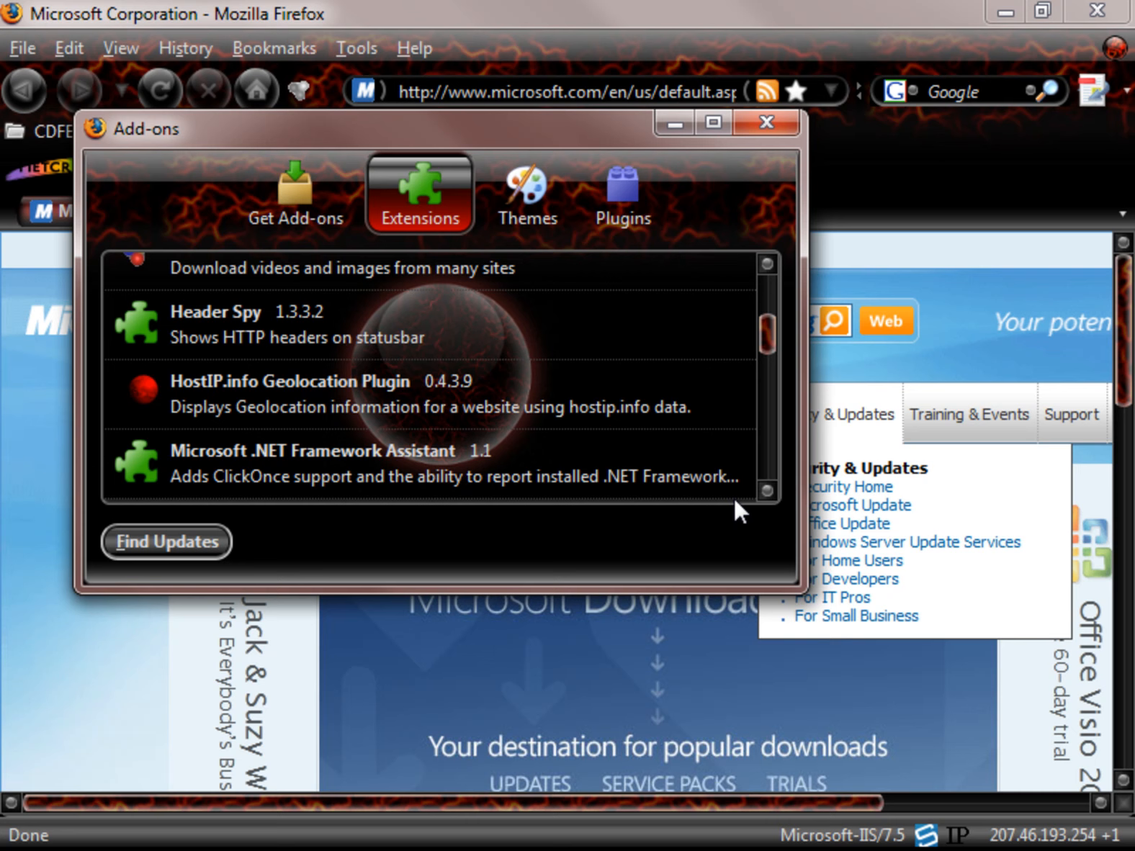
scroll("down", 3)
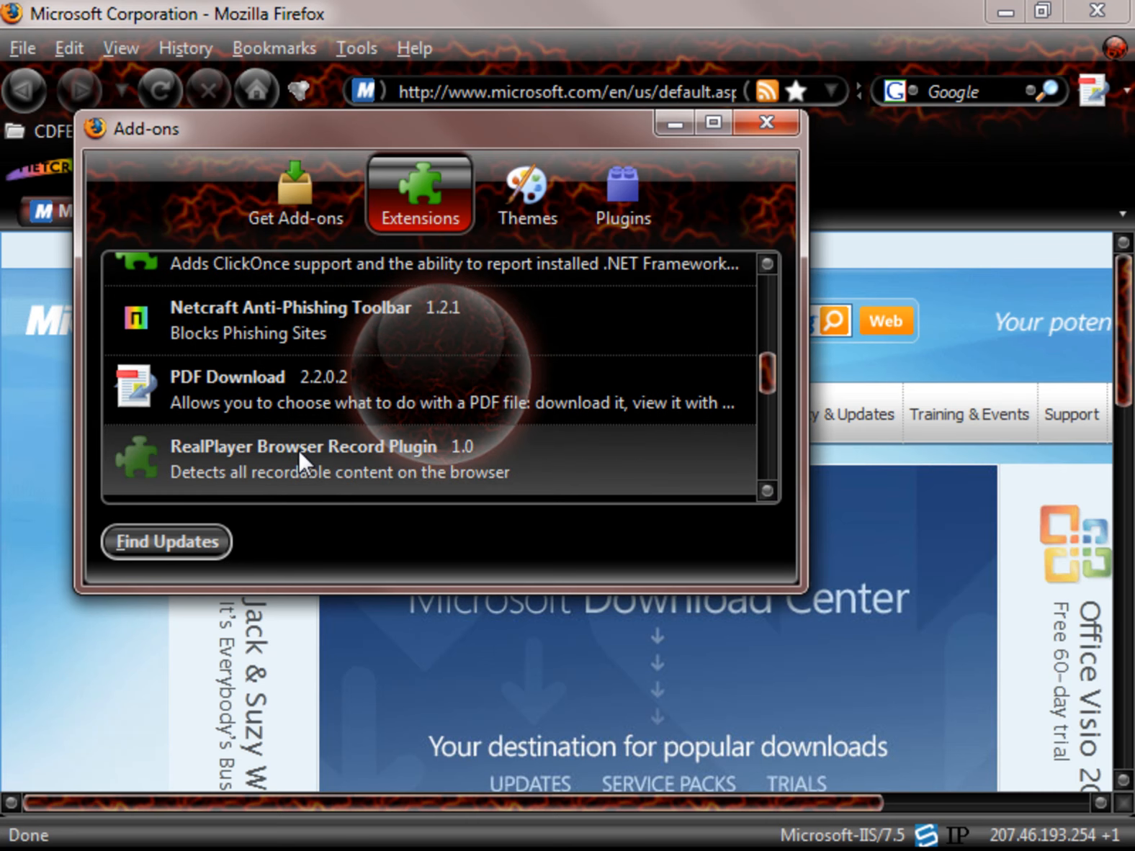
mouse_move(787, 498)
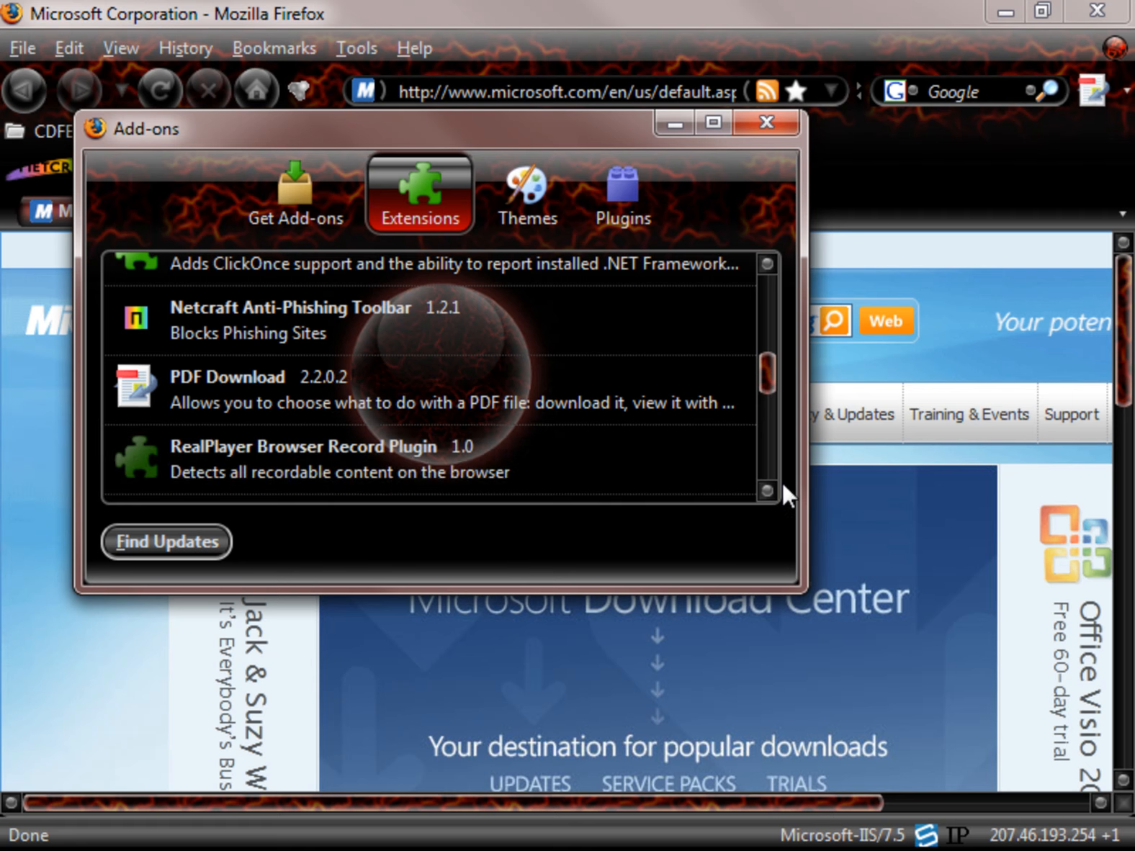
scroll("down", 3)
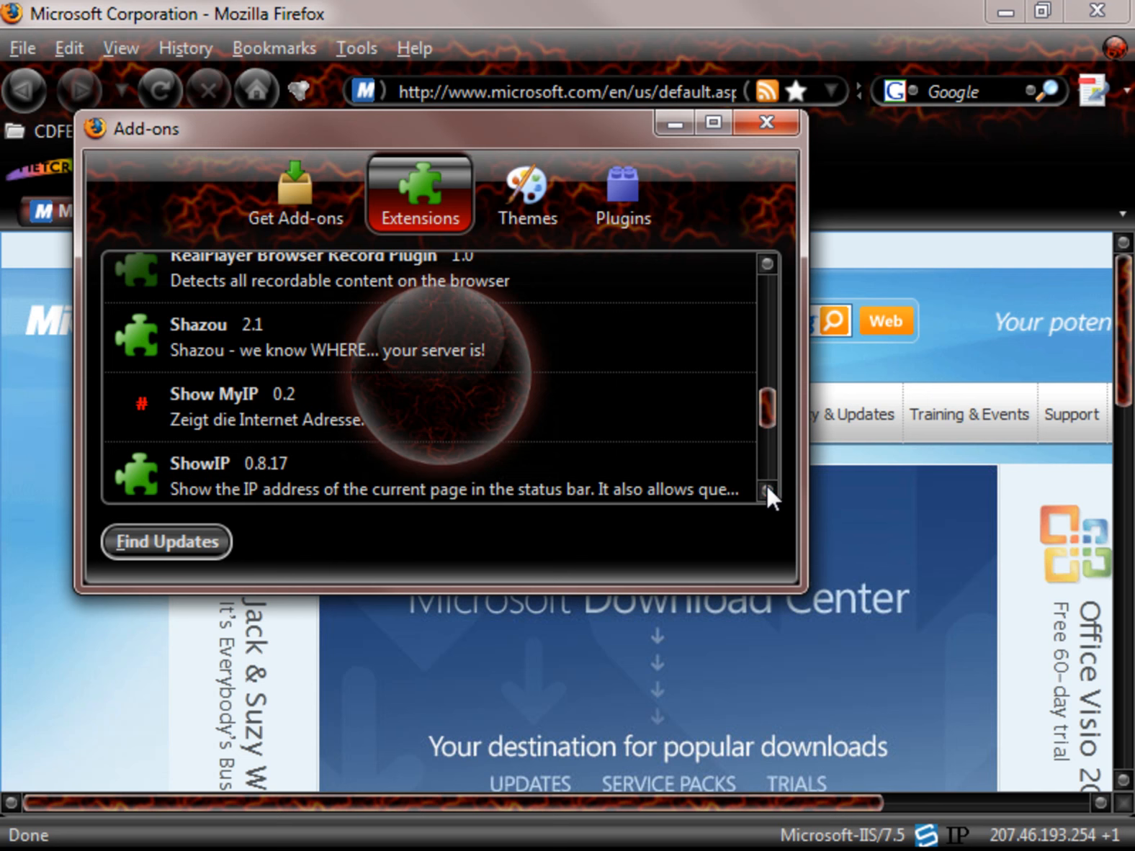
scroll("down", 3)
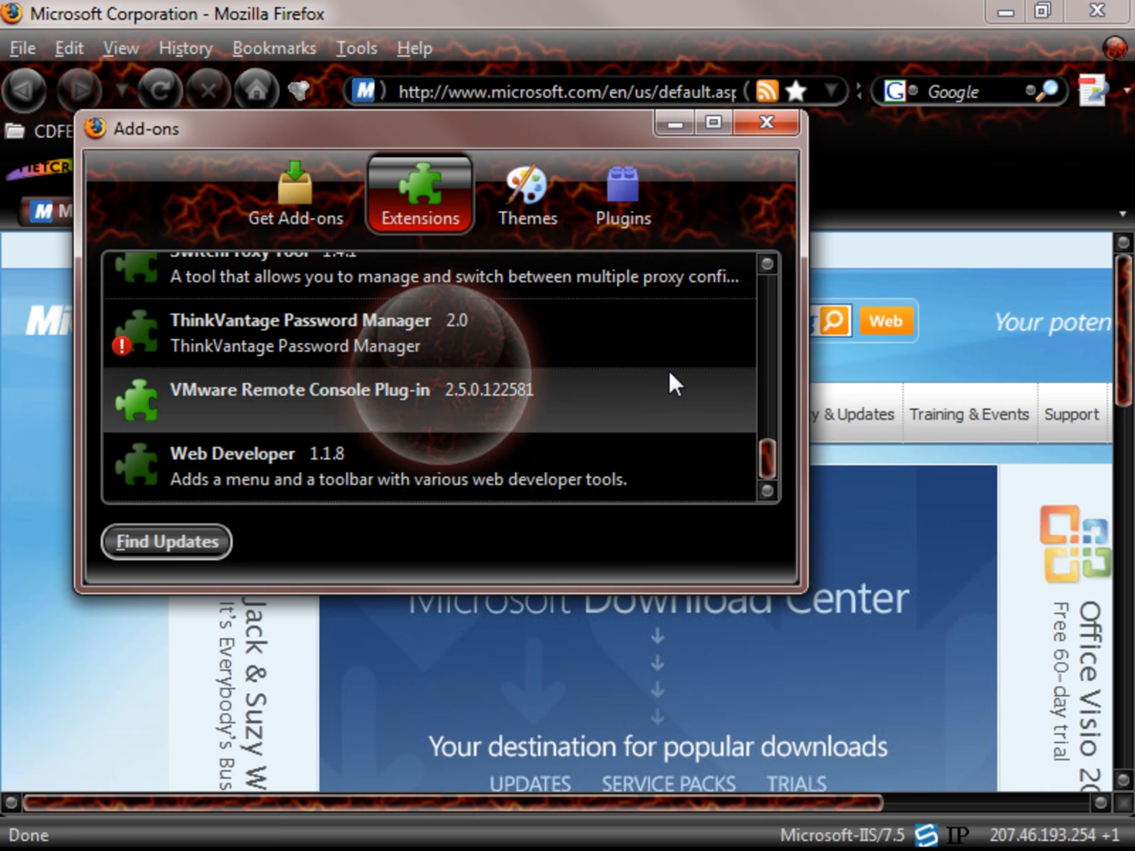
View the installed themes, including LavaFox V1, then close the Add-ons window
left_click(527, 194)
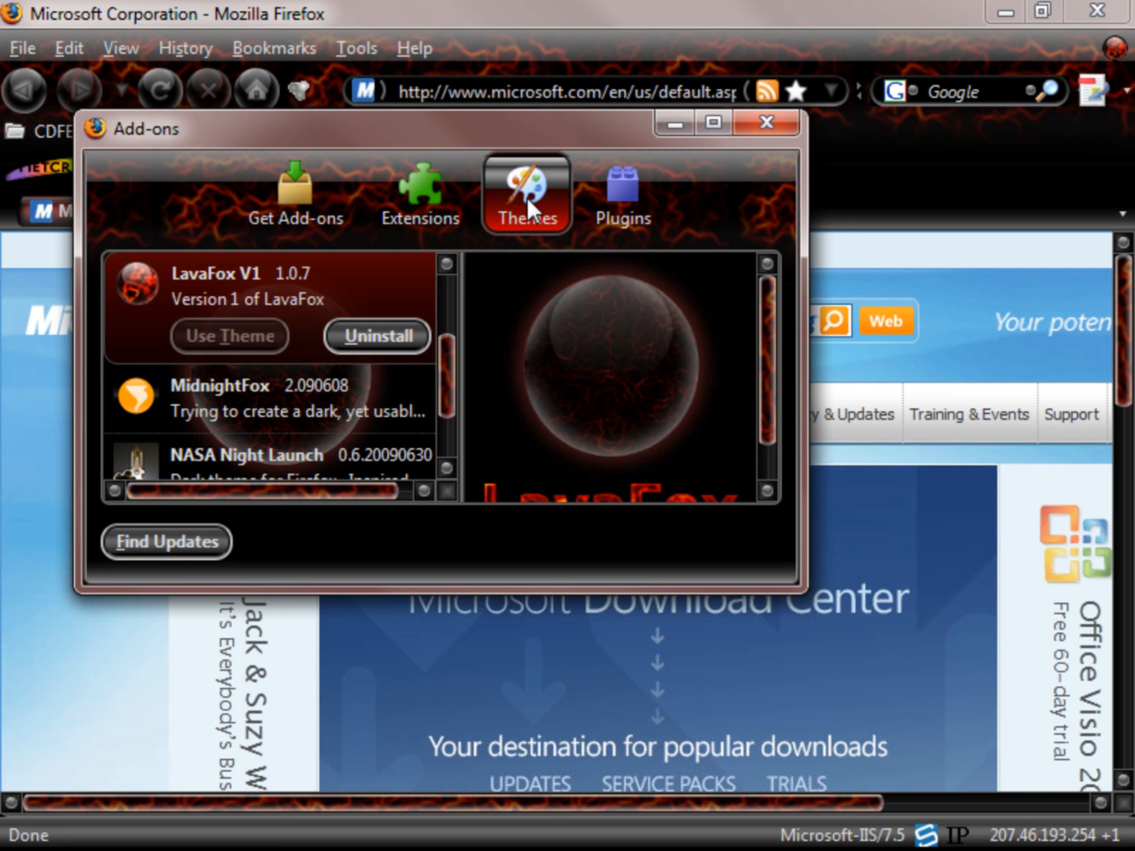
mouse_move(532, 214)
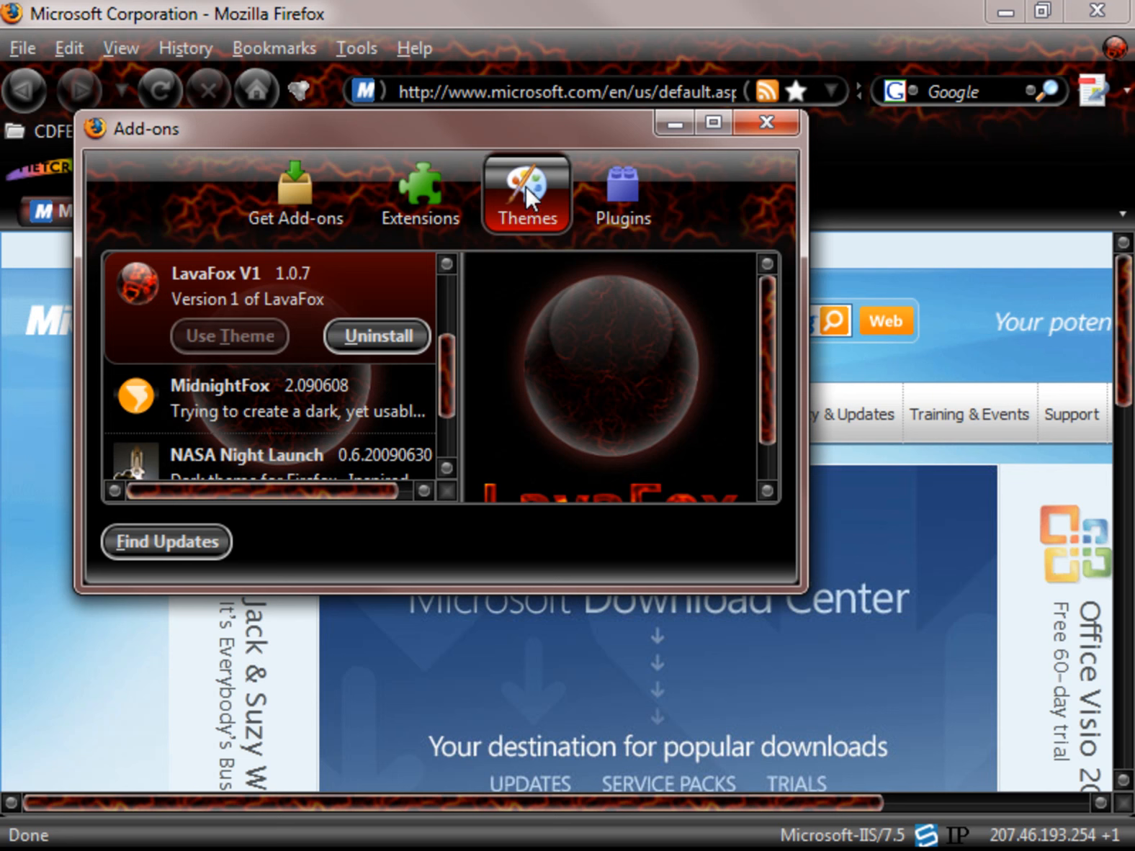
mouse_move(675, 197)
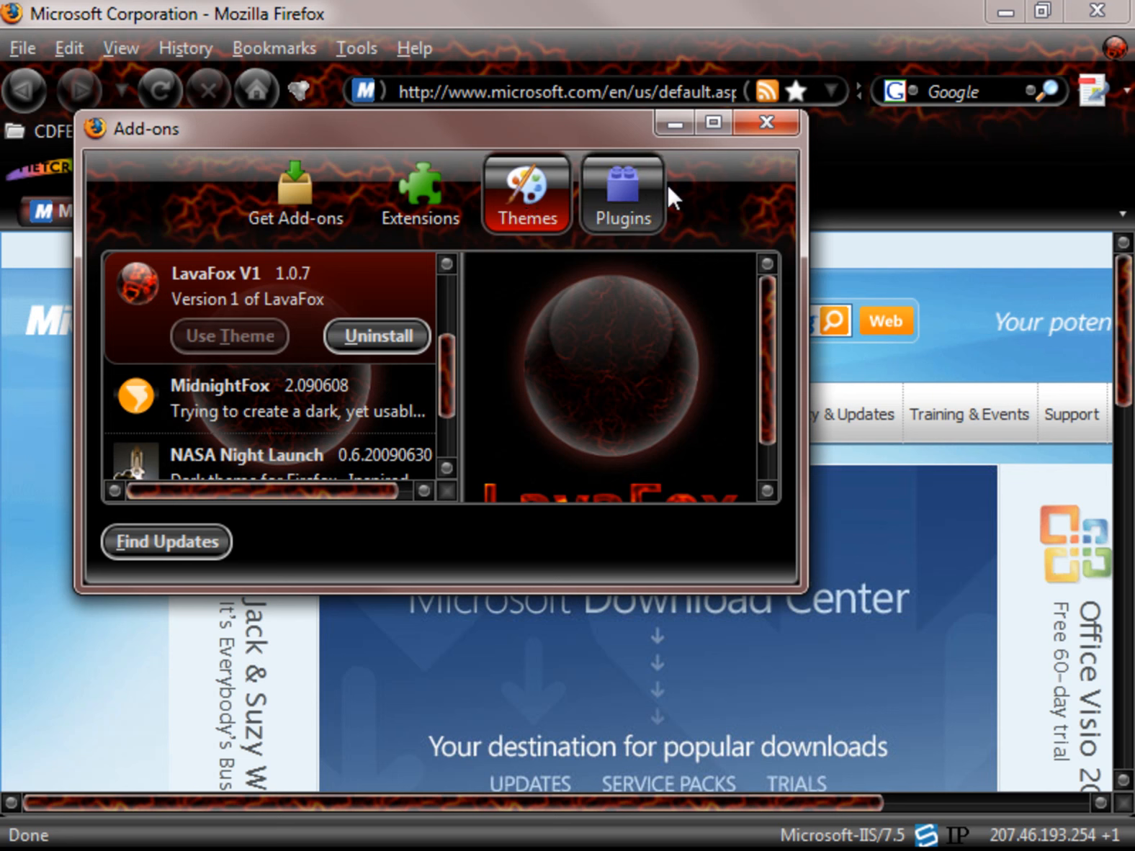
mouse_move(765, 122)
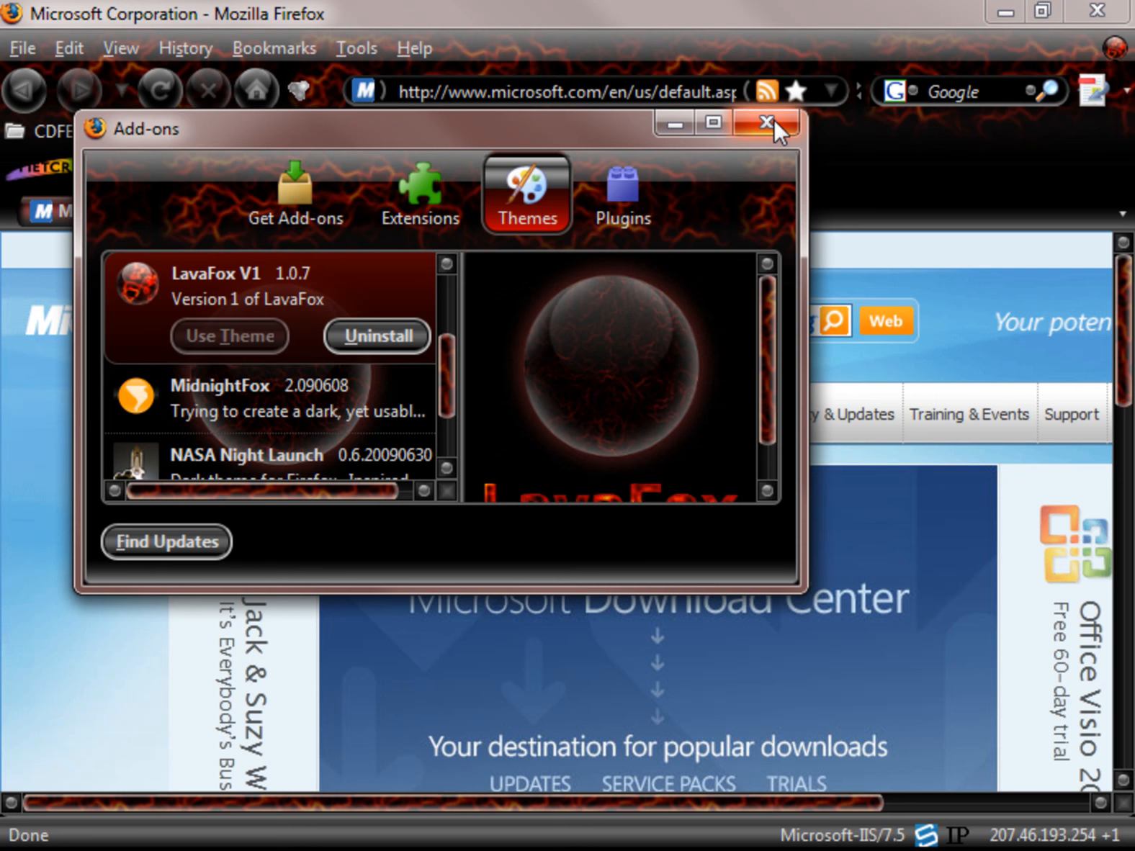
mouse_move(763, 122)
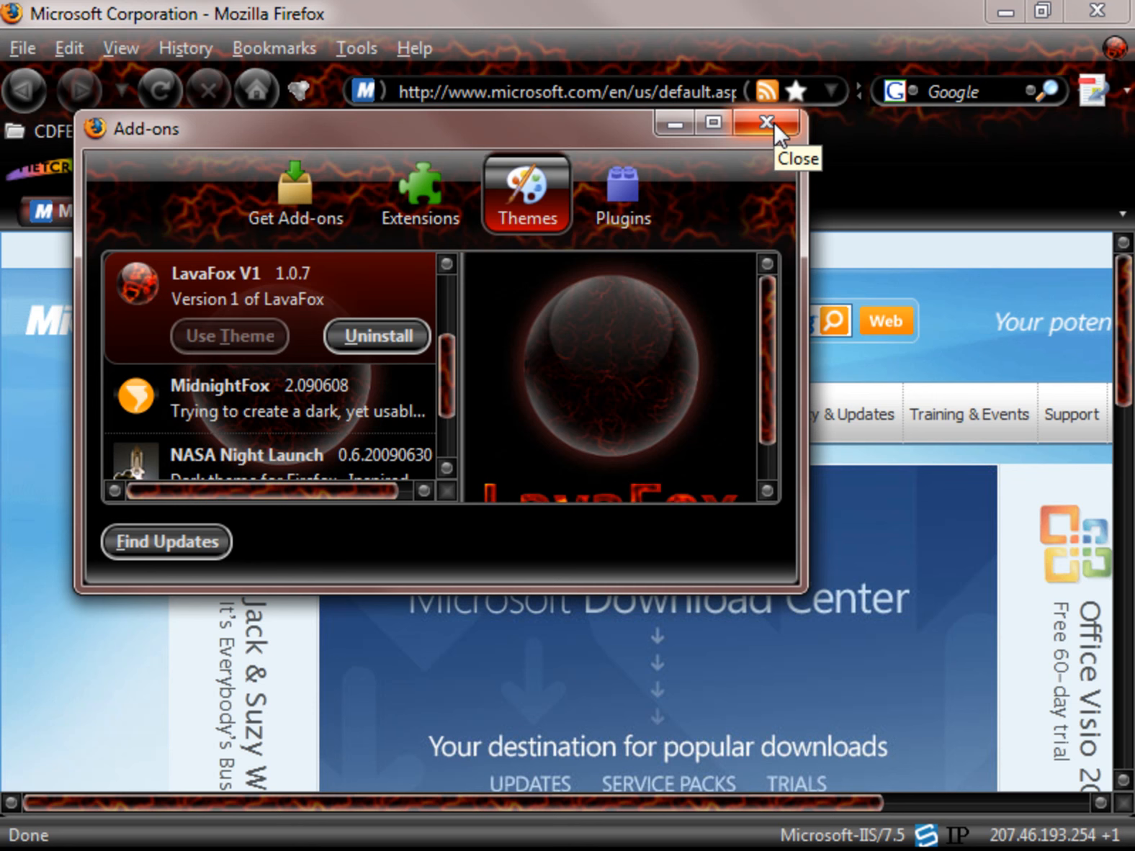
left_click(764, 122)
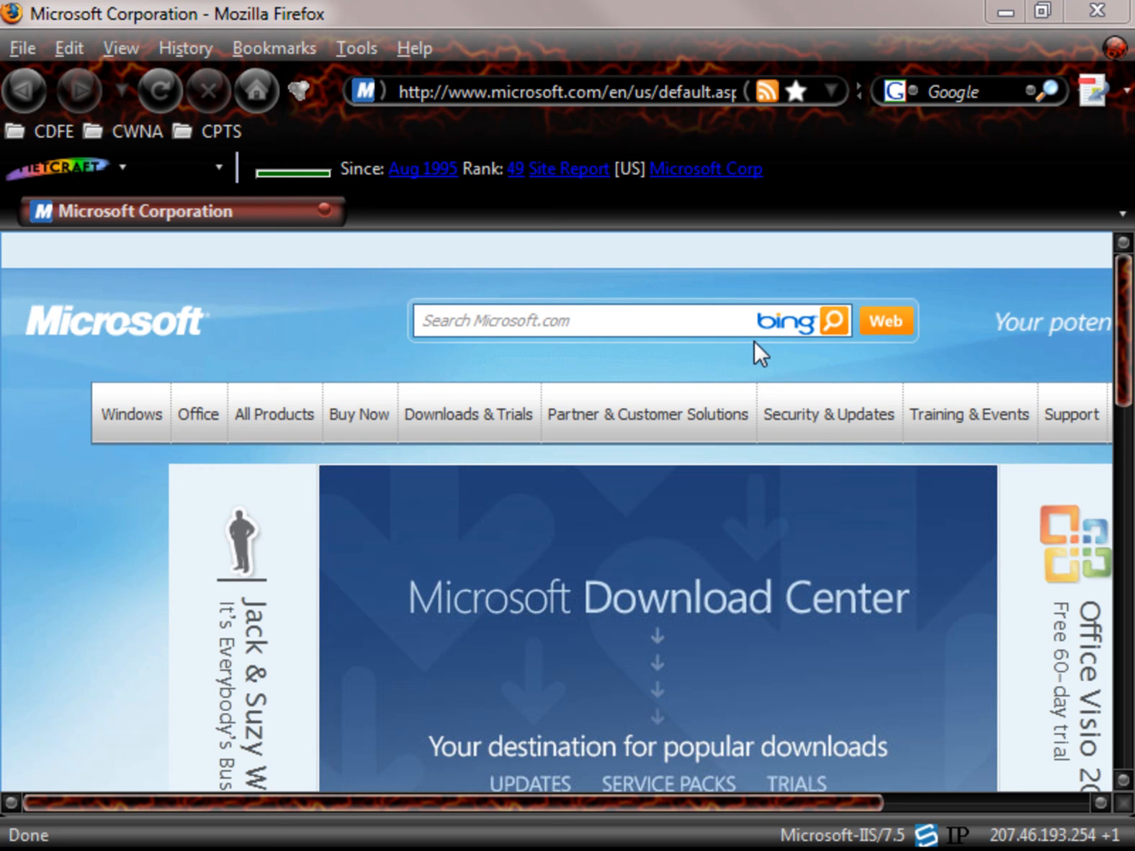
mouse_move(1057, 839)
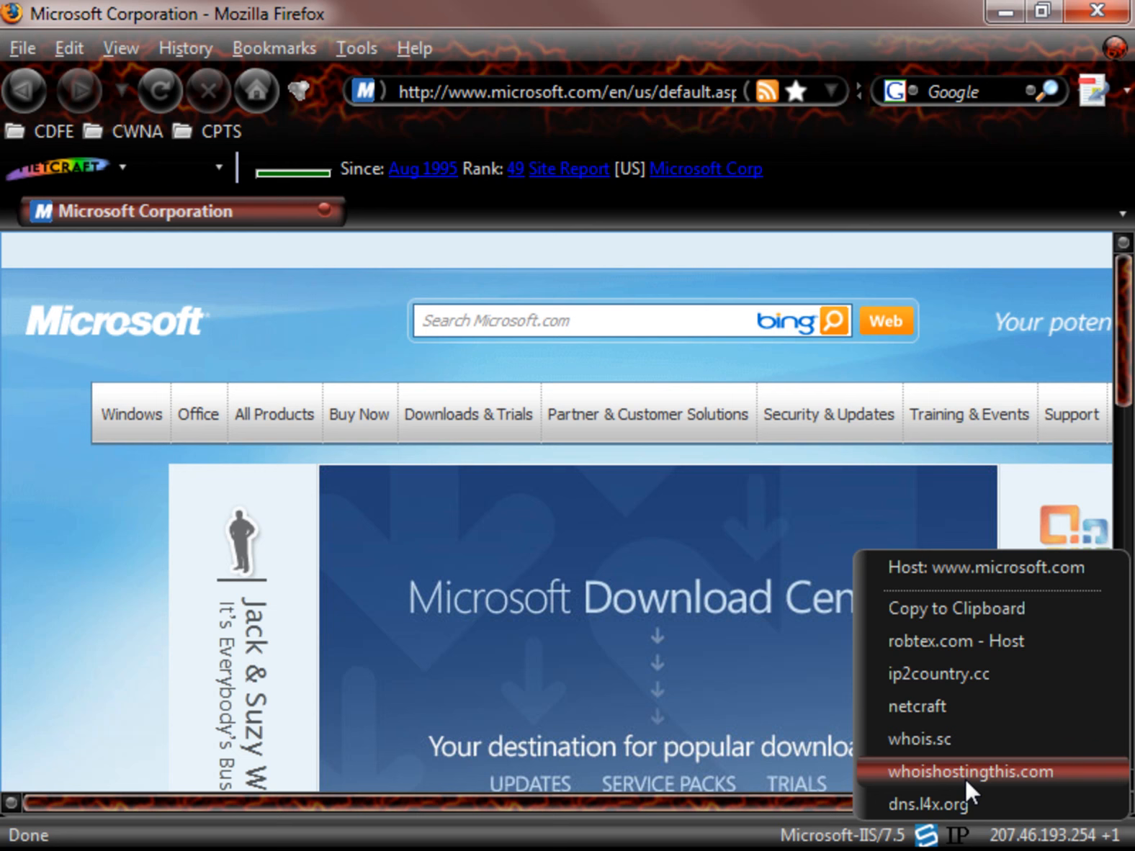
mouse_move(919, 707)
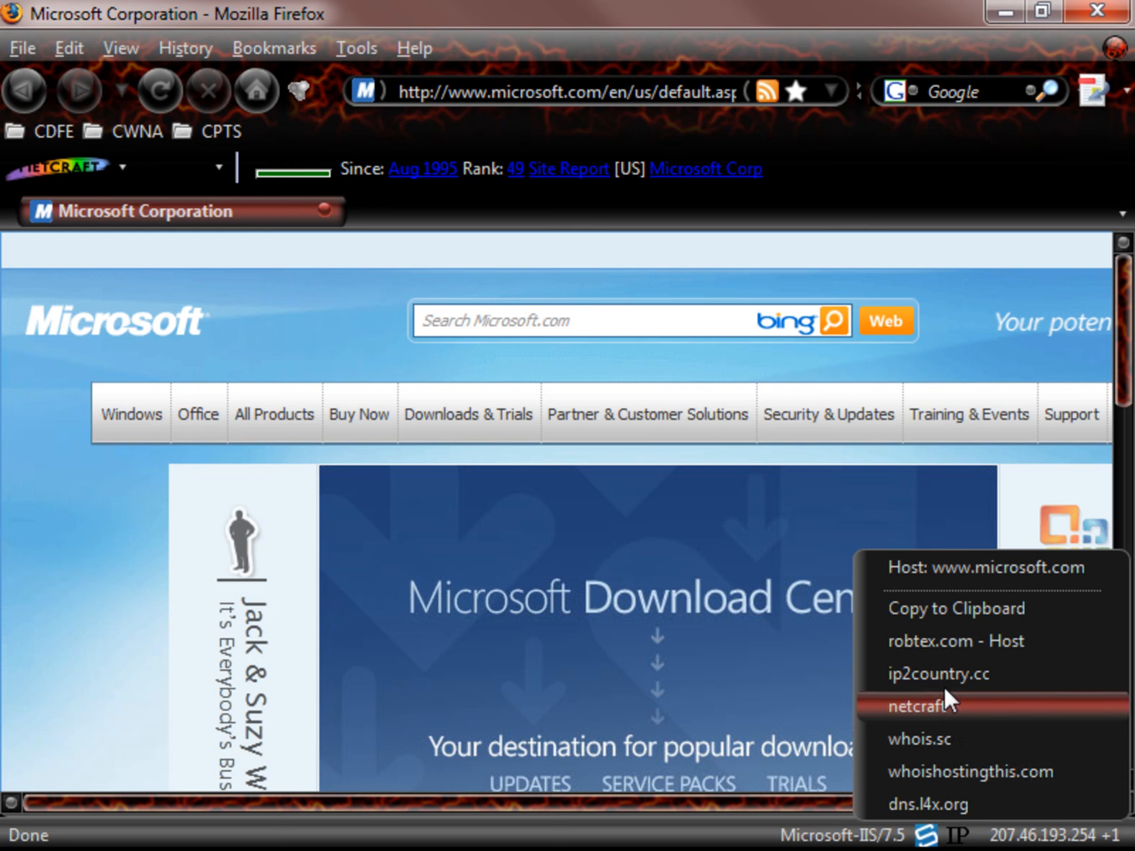
mouse_move(956, 642)
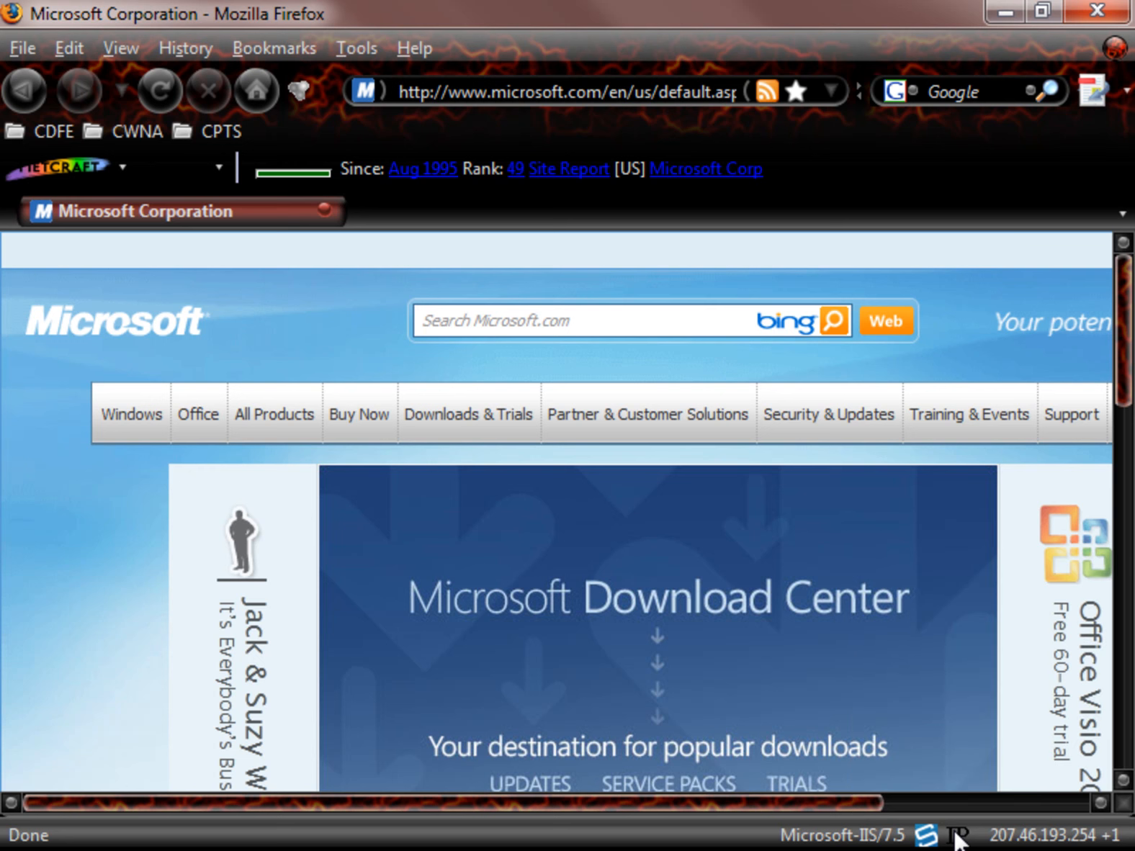
mouse_move(907, 764)
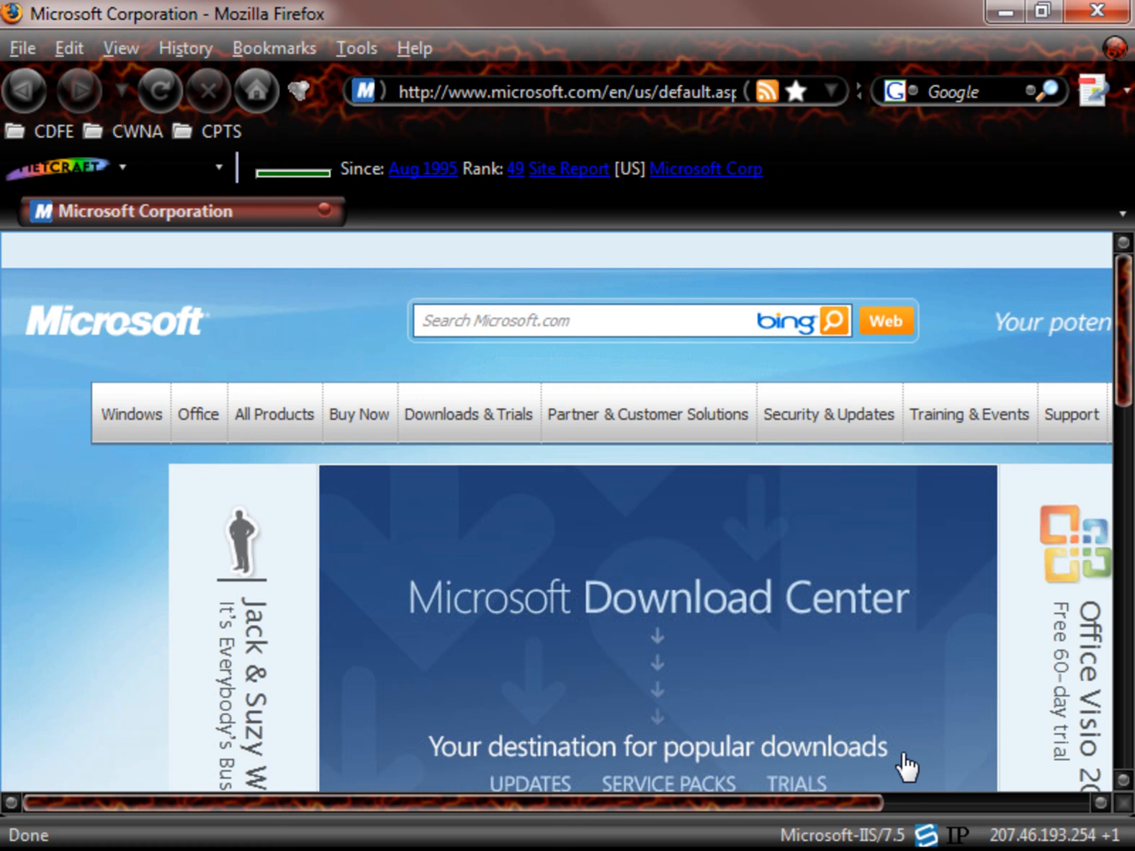
mouse_move(825, 840)
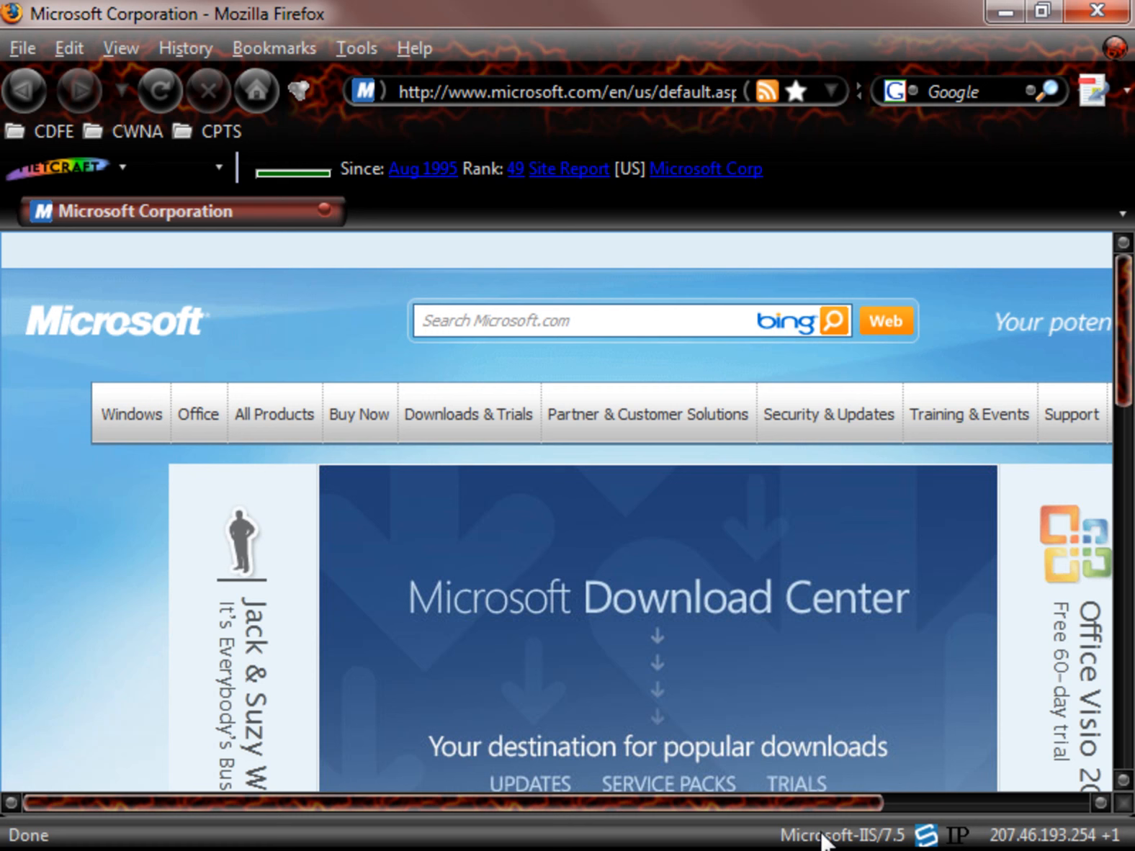